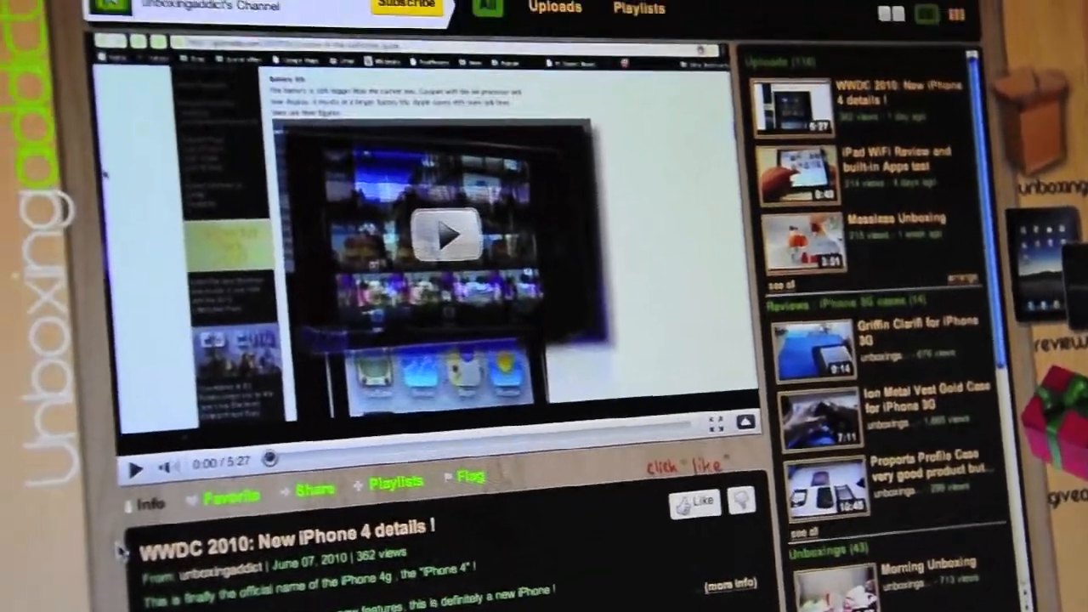
Play the Disney trailer in the Video demo after scrolling to it
scroll(down, 3)
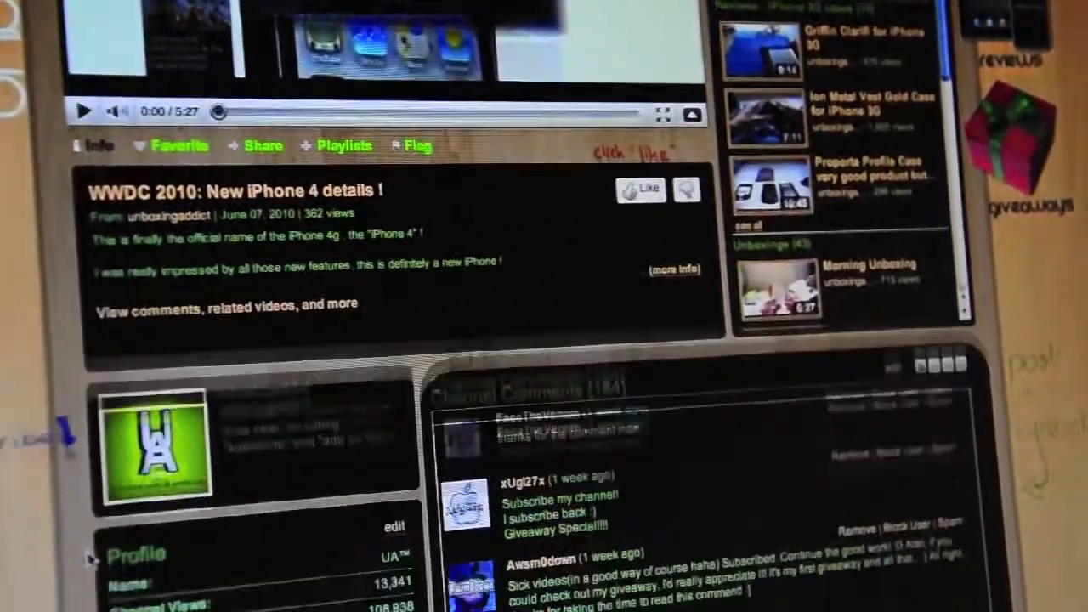
scroll(down, 3)
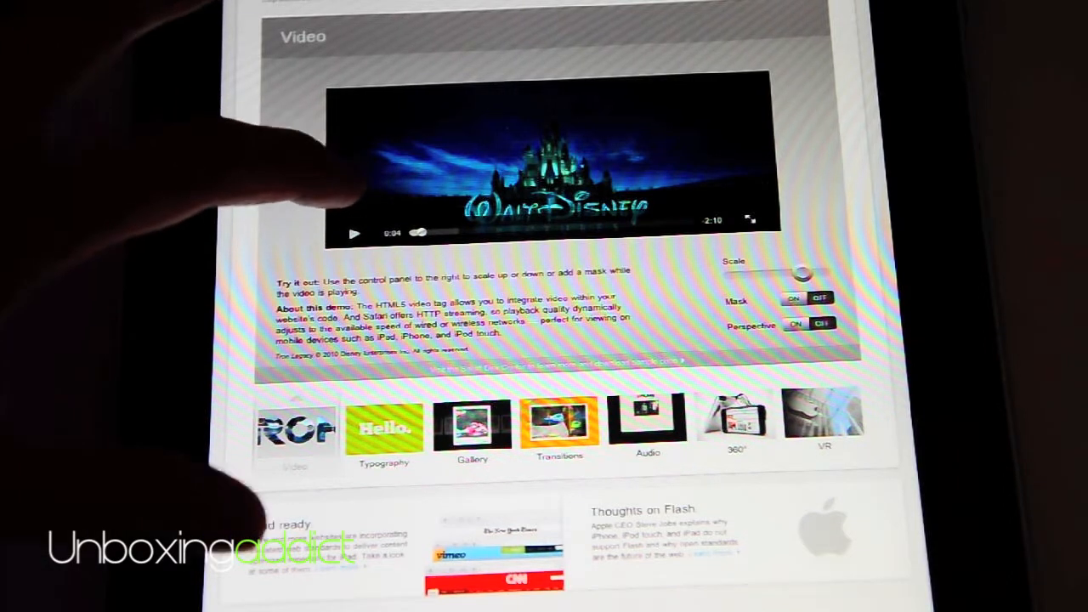
click(353, 233)
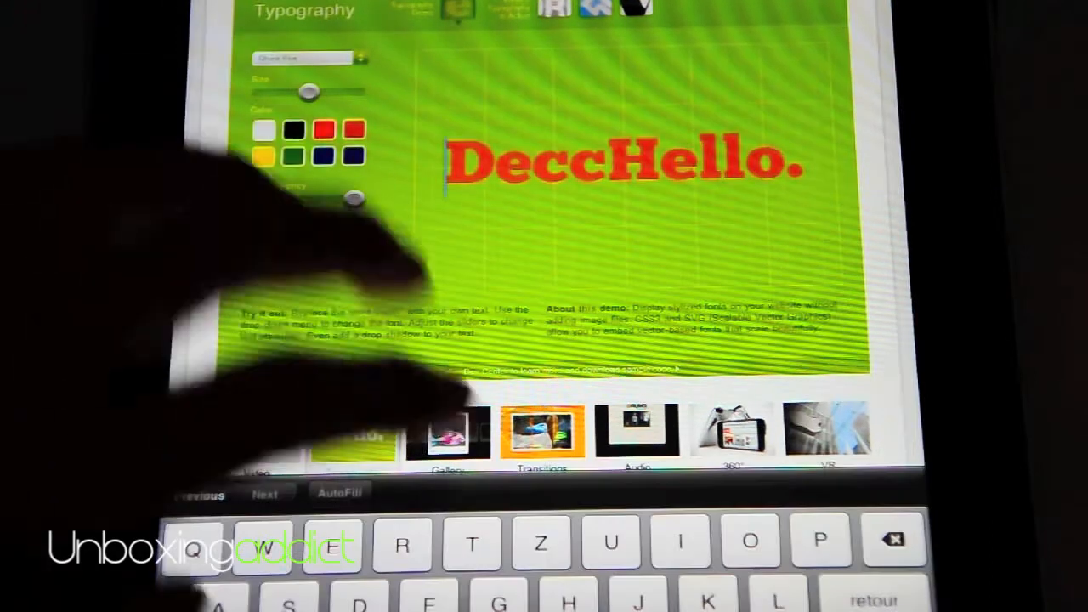
Enter 'Rfrf' into the Typography demo headline
text(Rfrf)
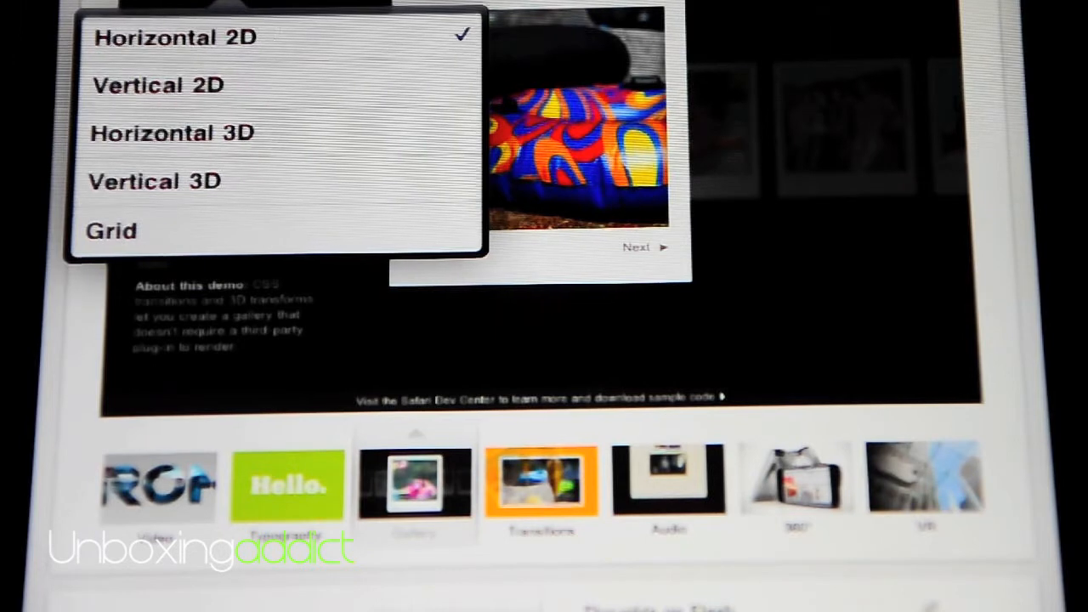
Switch the Gallery demo's photo layout from Horizontal 2D to Grid
click(110, 231)
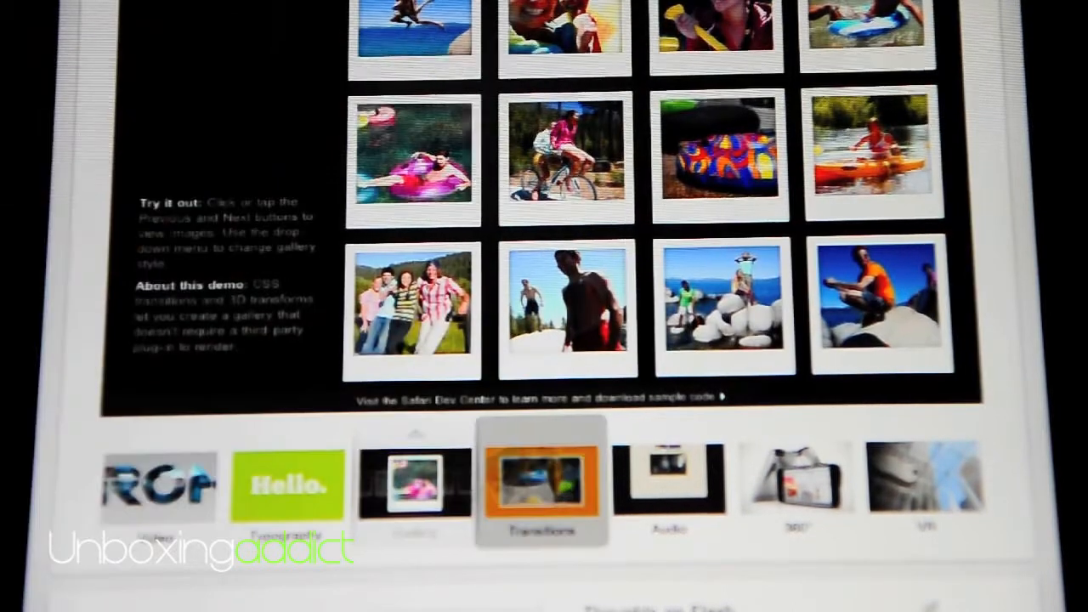
Enter the Transitions demo and preview the Dissolve and Toss effects on the photo
click(540, 483)
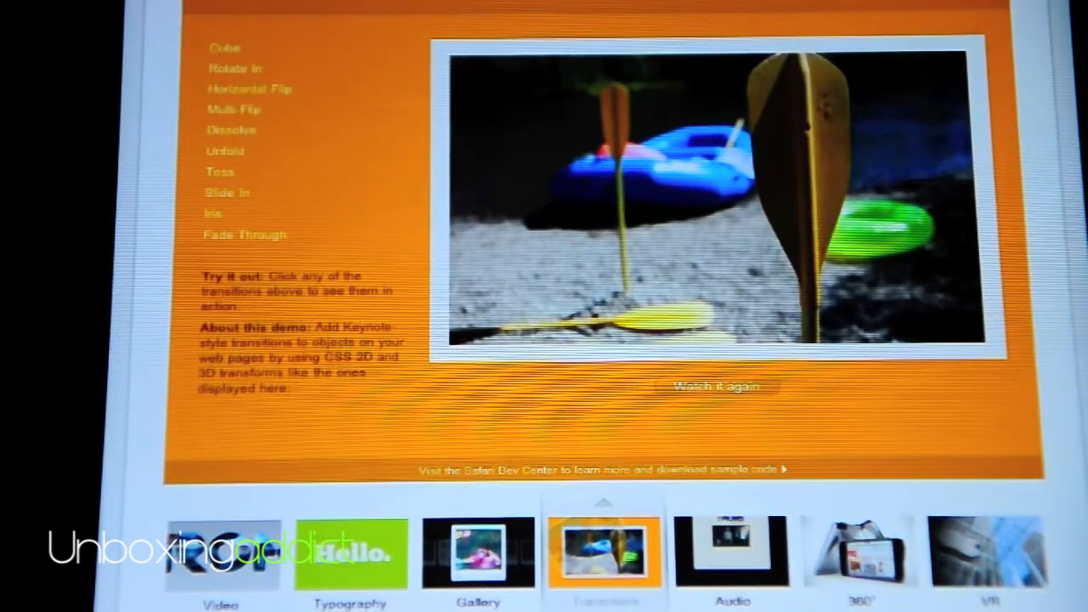
click(231, 129)
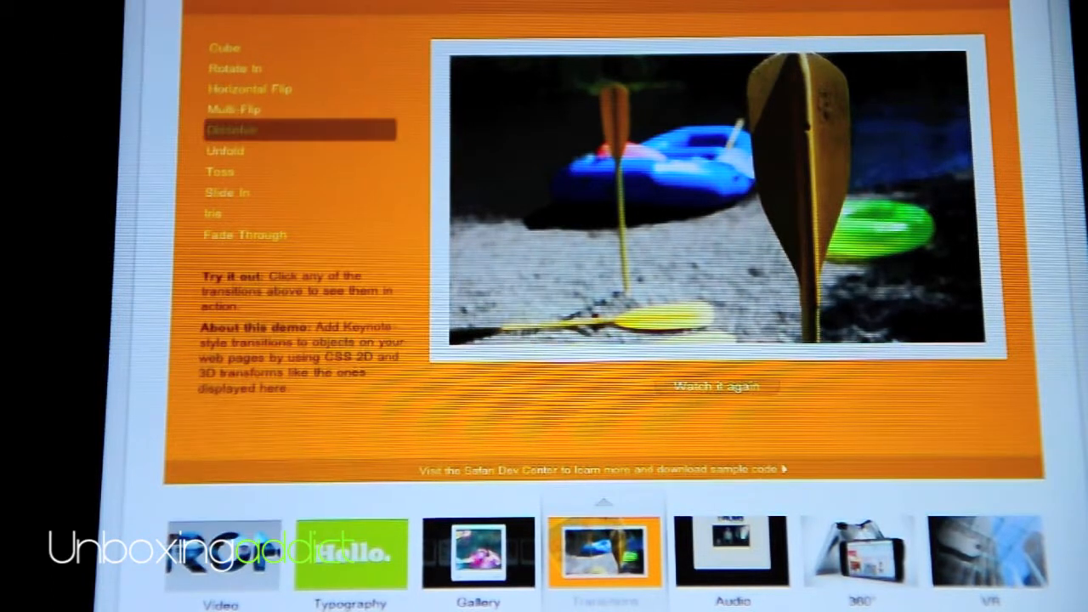
click(231, 129)
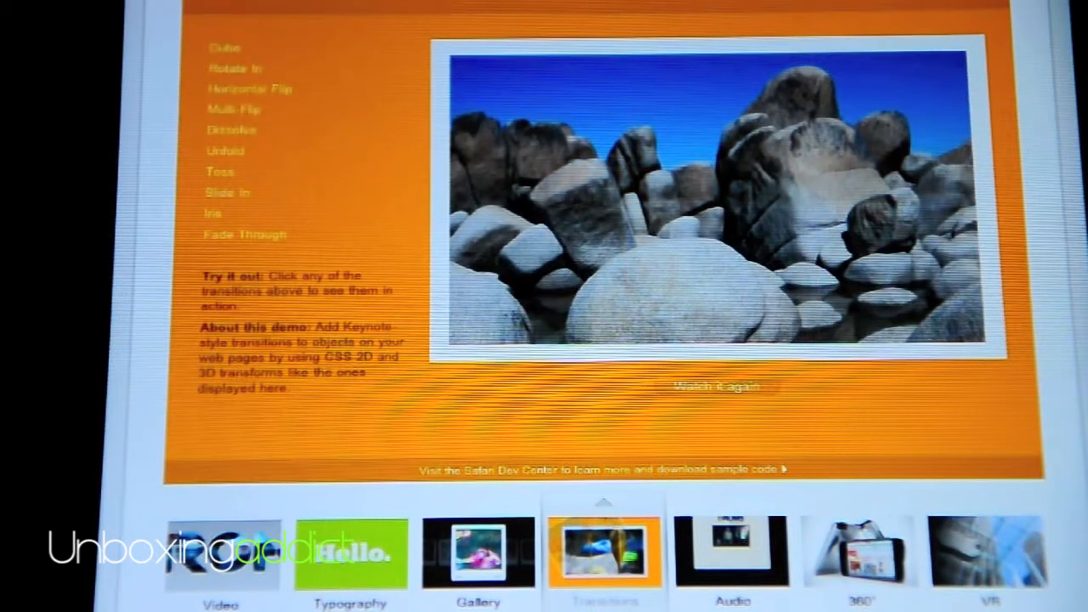